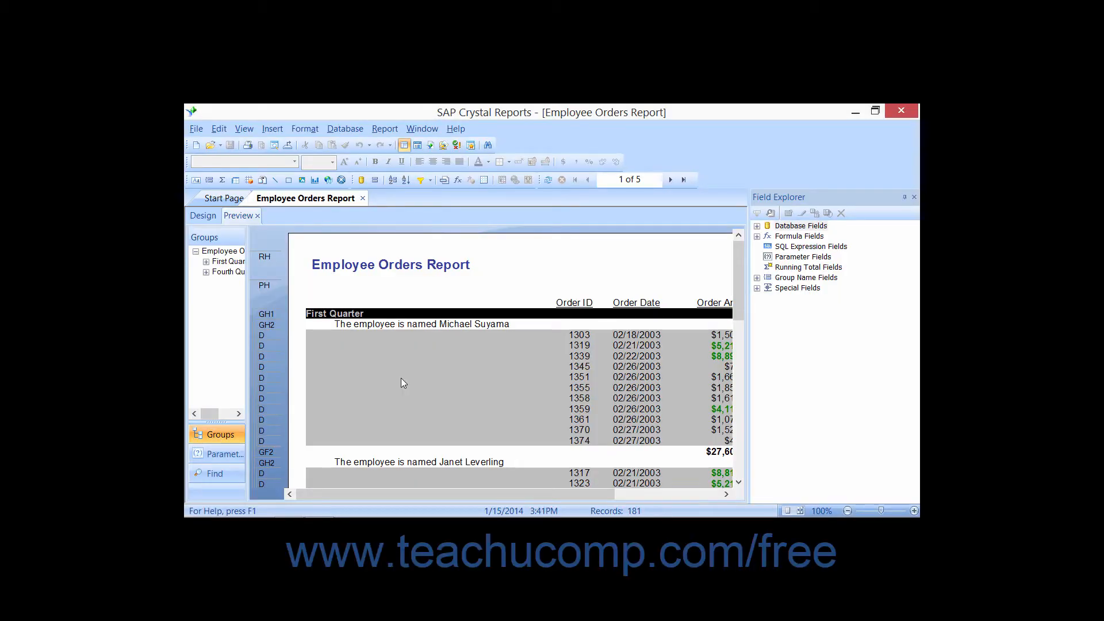
{"action": "mouse_move", "coordinate": [374, 335]}
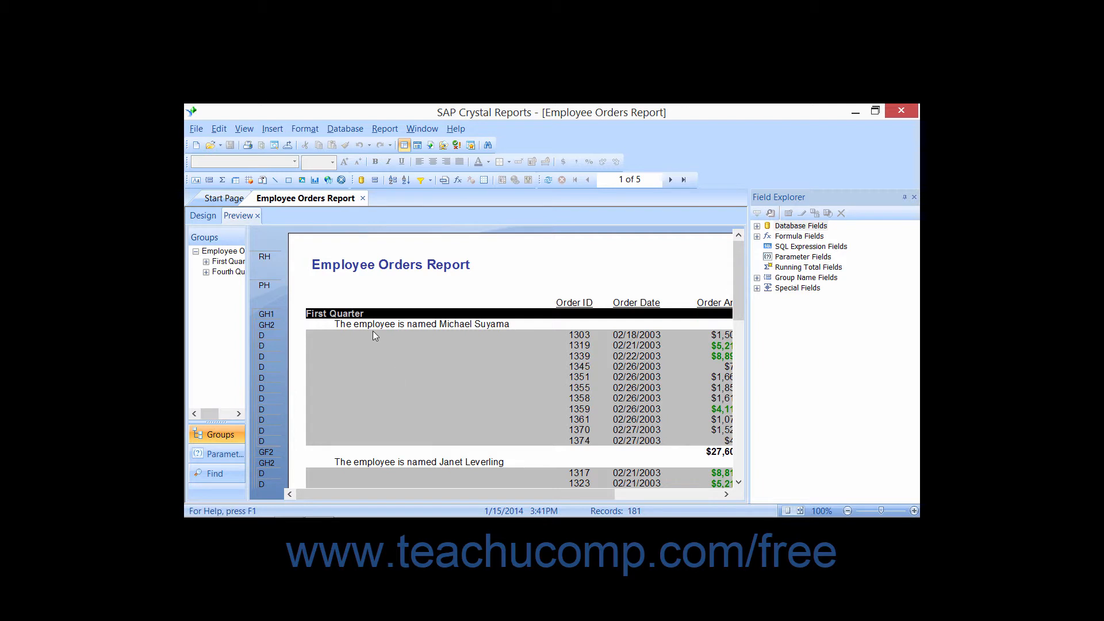
- Switch the Employee Orders Report from Preview to the Design layout
{"action": "left_click", "coordinate": [203, 216]}
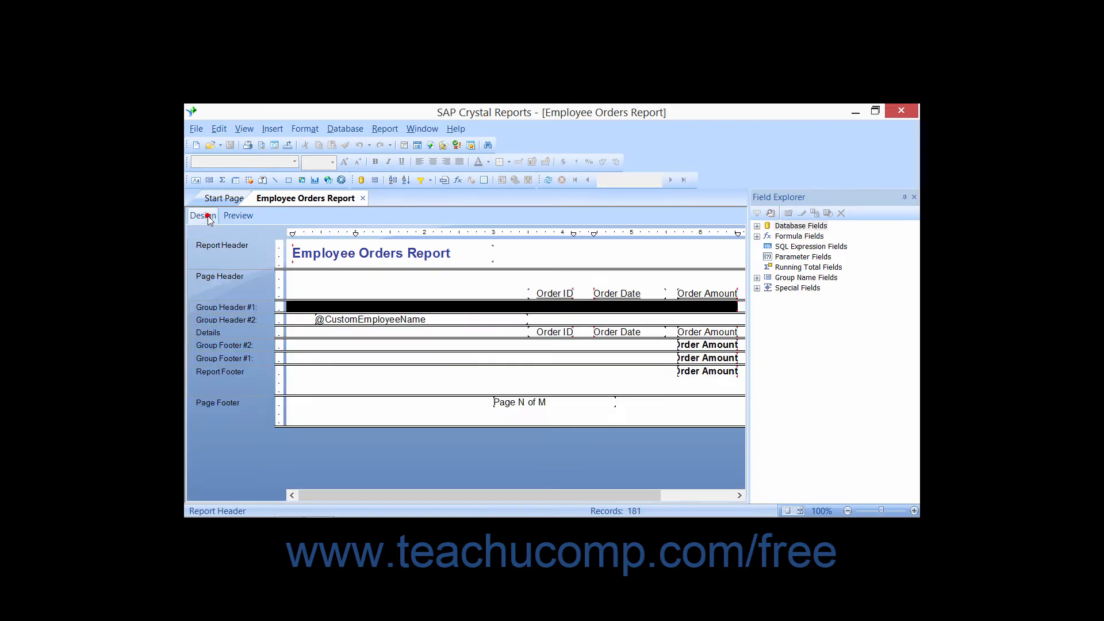
{"action": "mouse_move", "coordinate": [226, 306]}
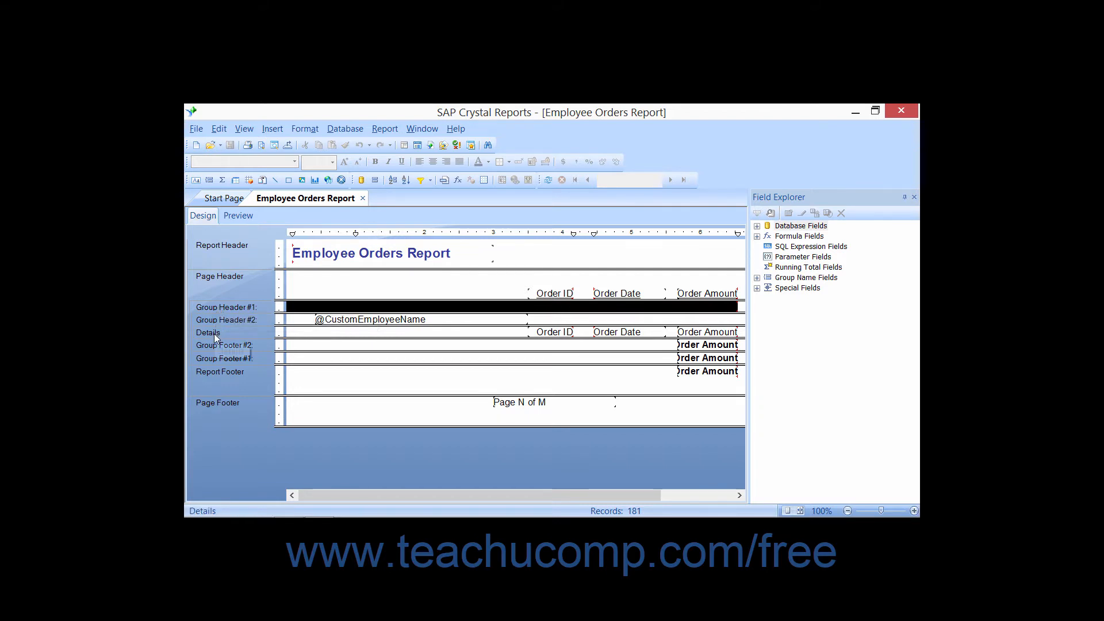
{"action": "mouse_move", "coordinate": [207, 332]}
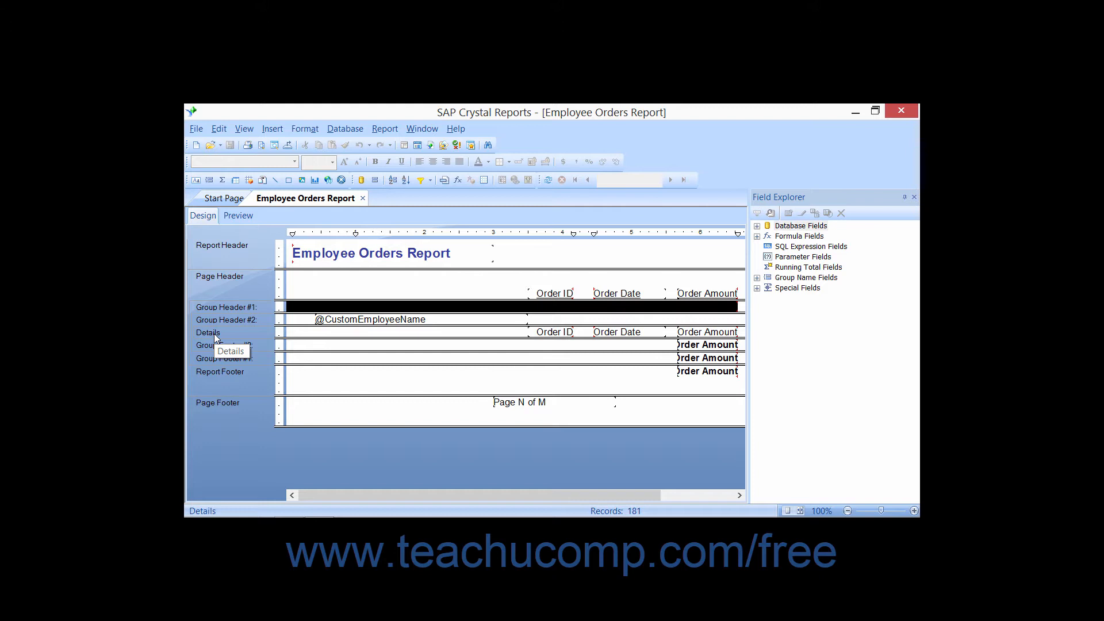
{"action": "mouse_move", "coordinate": [208, 380]}
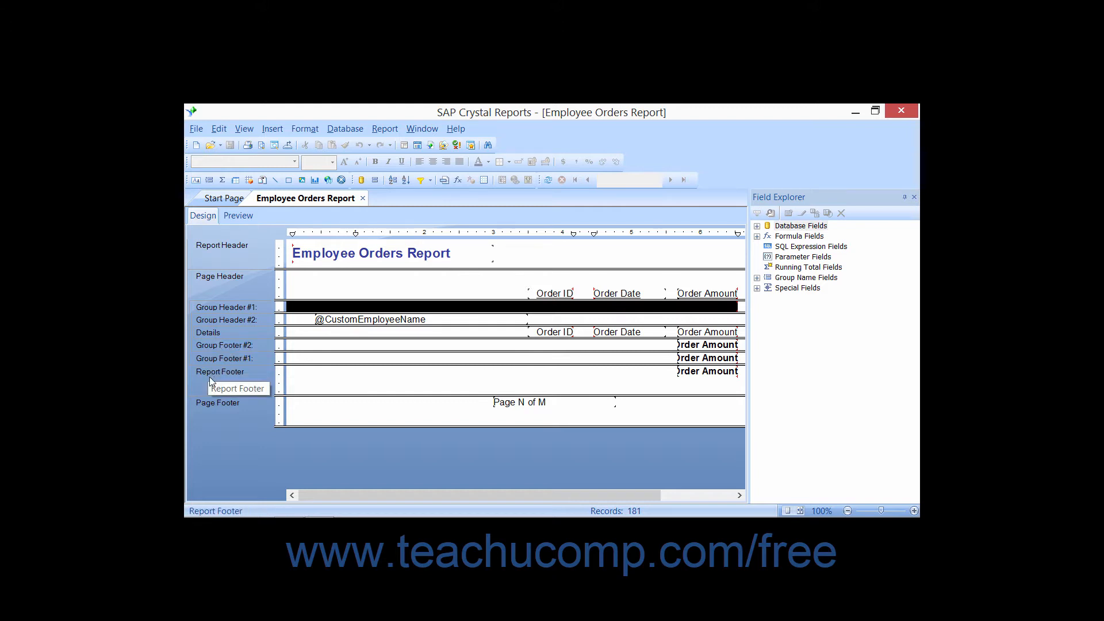
{"action": "mouse_move", "coordinate": [216, 410]}
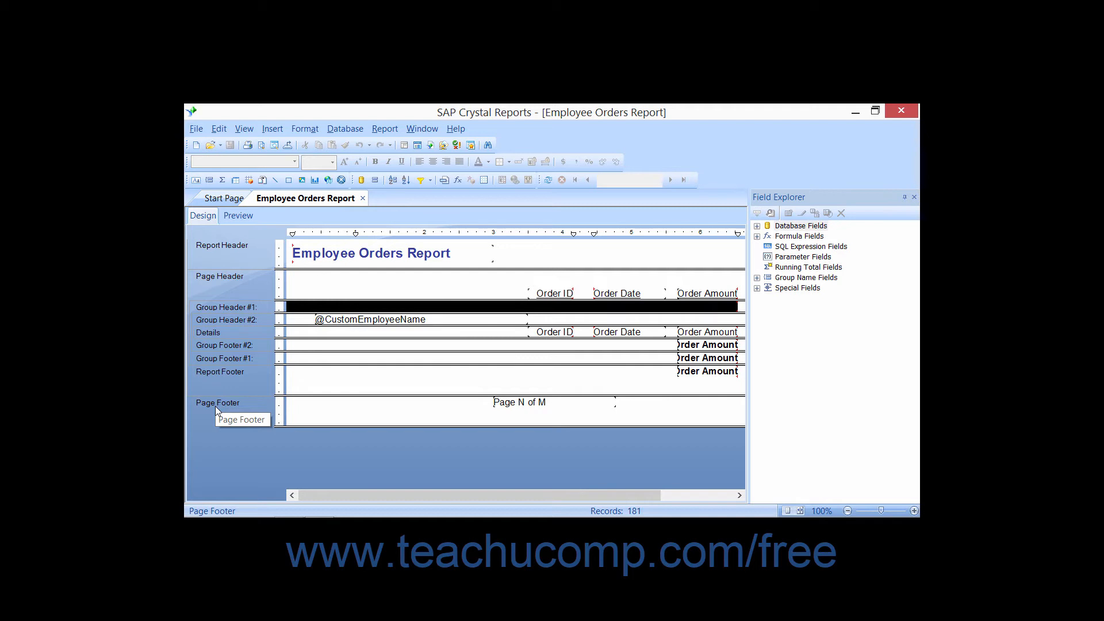
{"action": "mouse_move", "coordinate": [217, 410]}
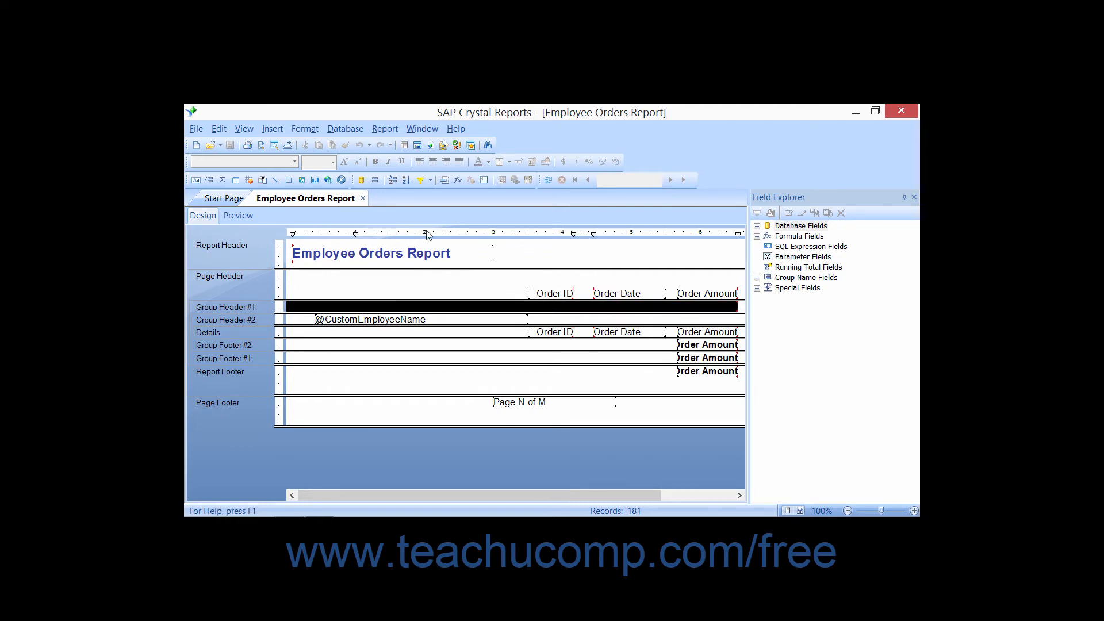
{"action": "mouse_move", "coordinate": [445, 180]}
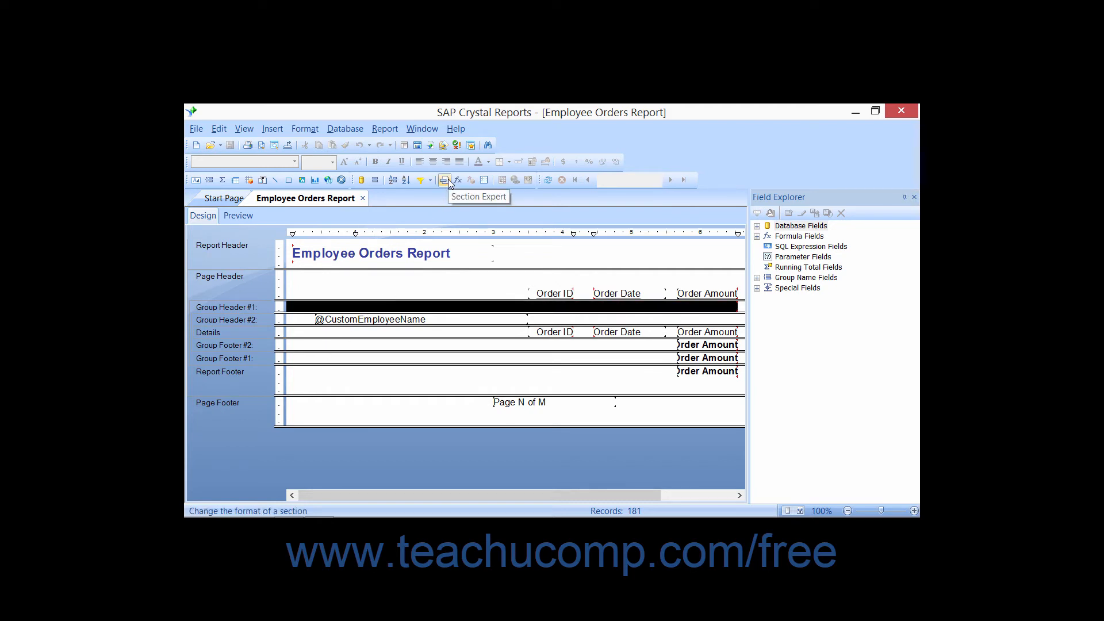
- Open Section Expert and select Group Footer #2 for Employee ID
{"action": "left_click", "coordinate": [445, 179]}
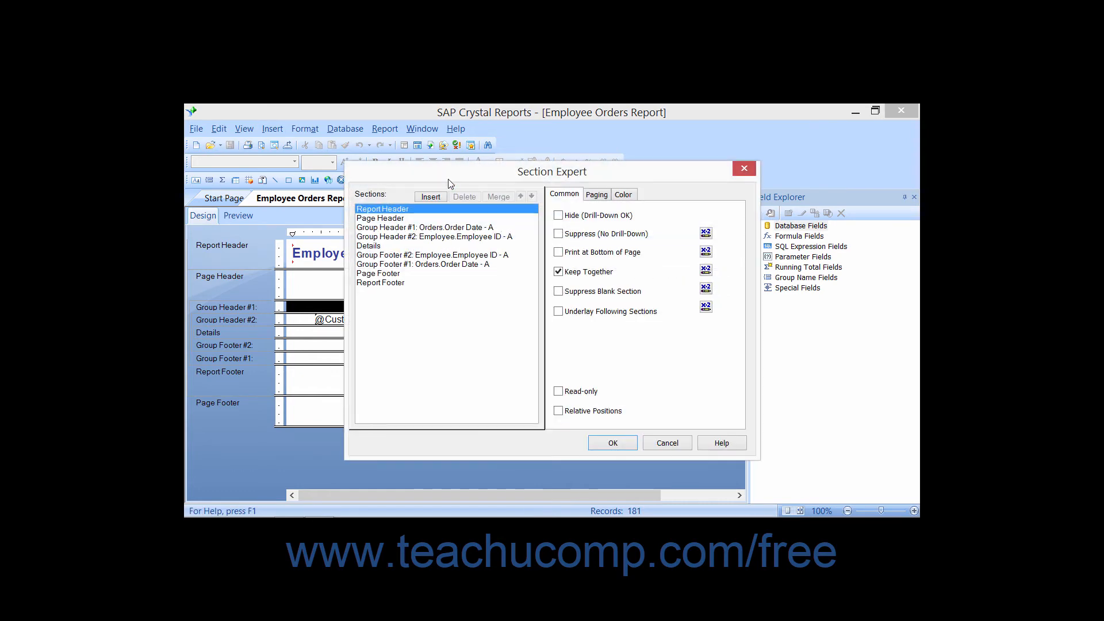
{"action": "mouse_move", "coordinate": [463, 195]}
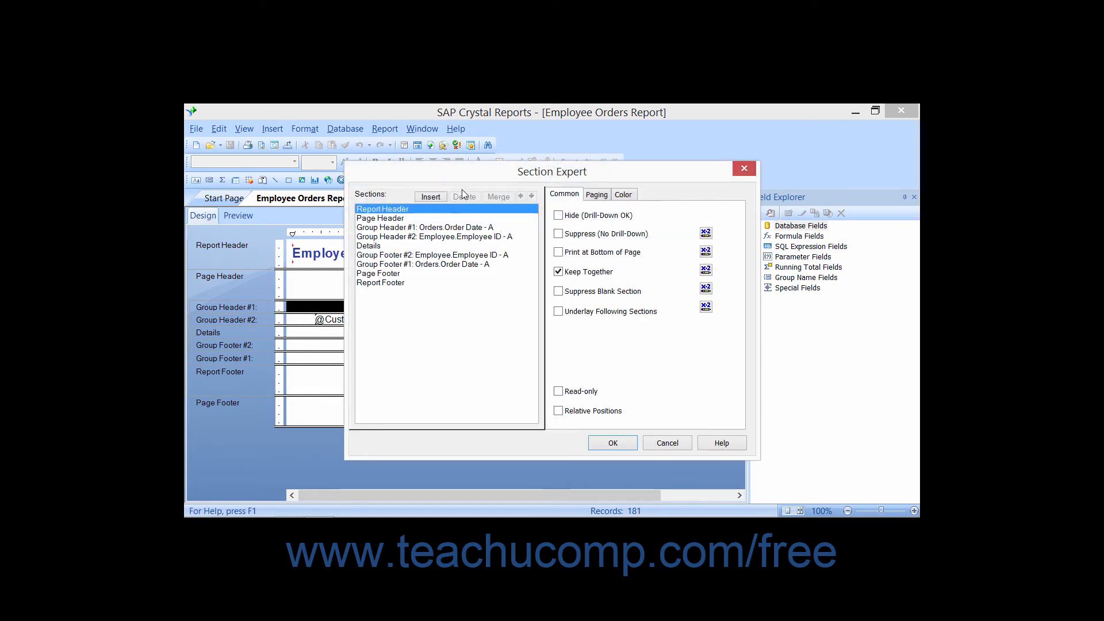
{"action": "mouse_move", "coordinate": [464, 194]}
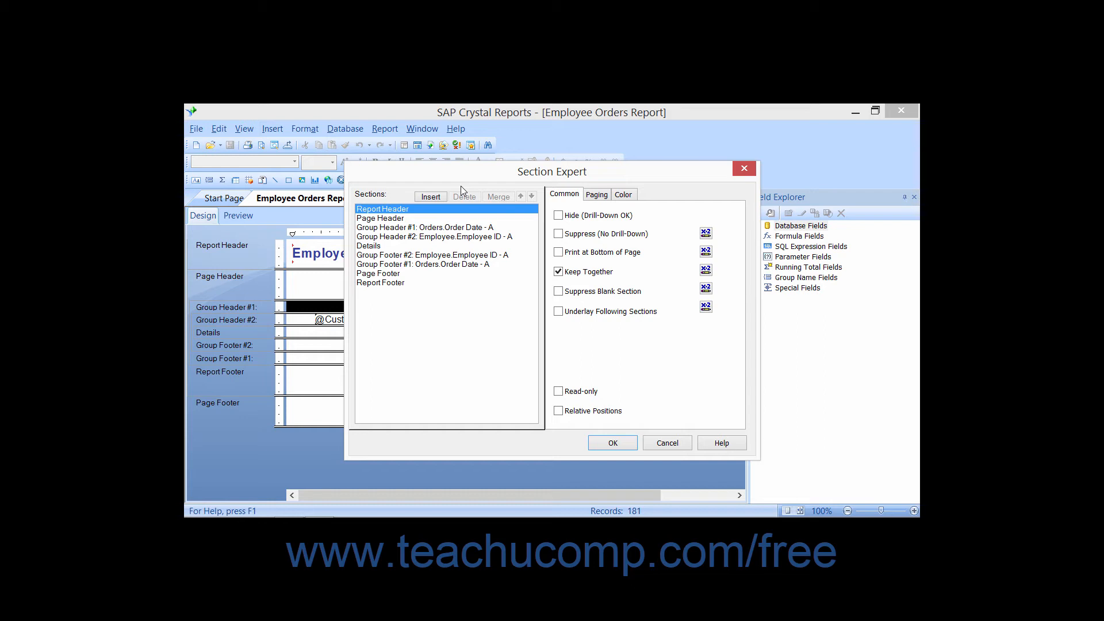
{"action": "mouse_move", "coordinate": [430, 254]}
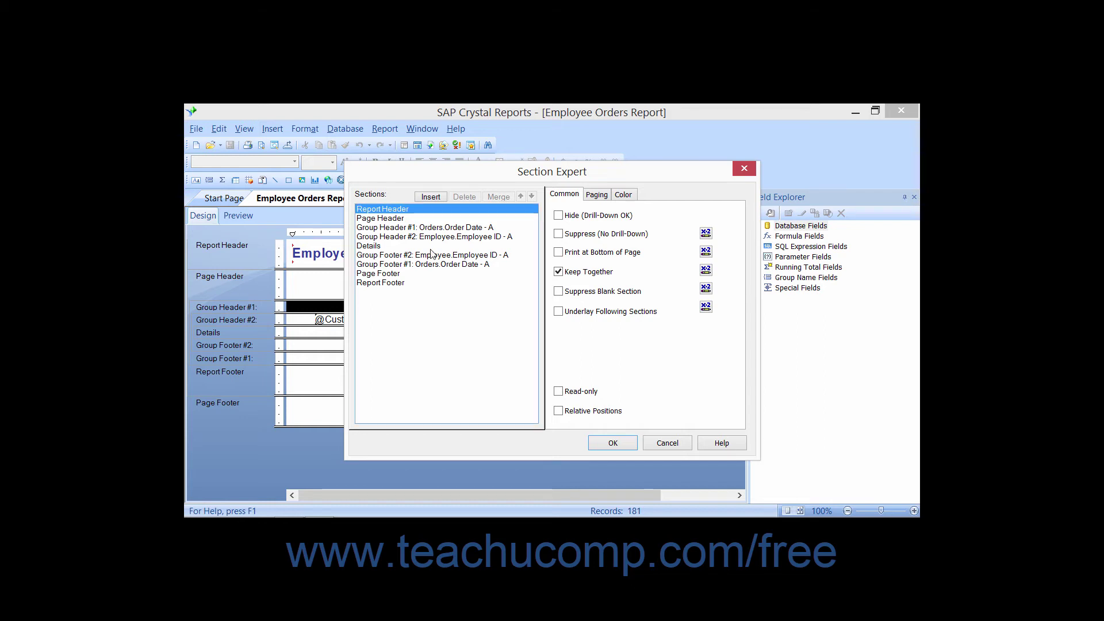
{"action": "left_click", "coordinate": [433, 255]}
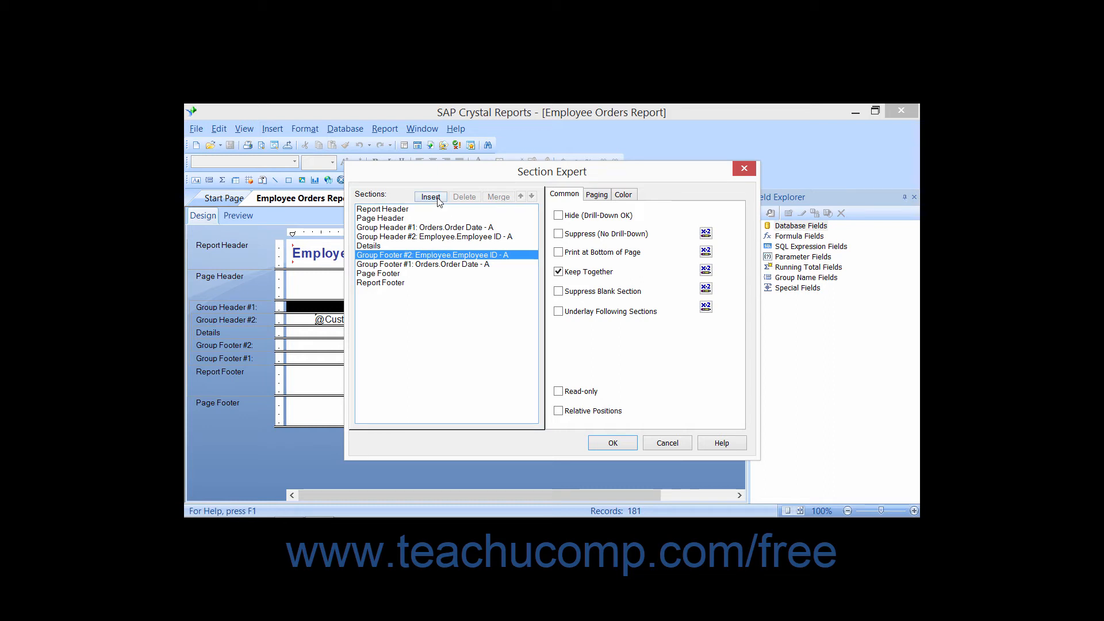
- Insert sub-sections under Group Footer #2, creating #2a, #2b and #2c
{"action": "left_click", "coordinate": [430, 197]}
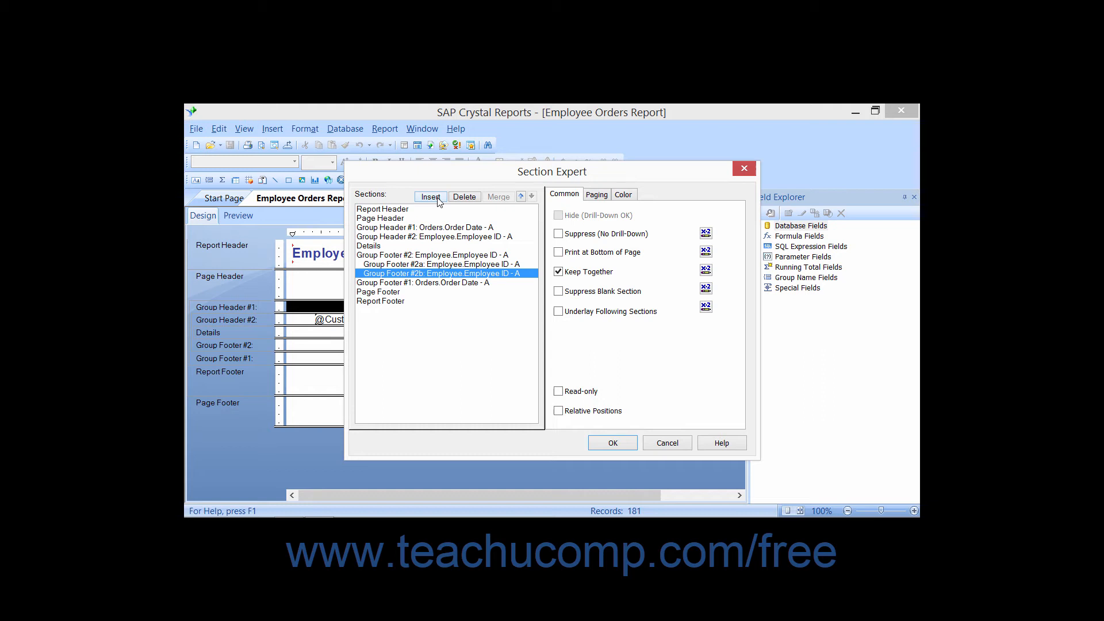
{"action": "left_click", "coordinate": [440, 263]}
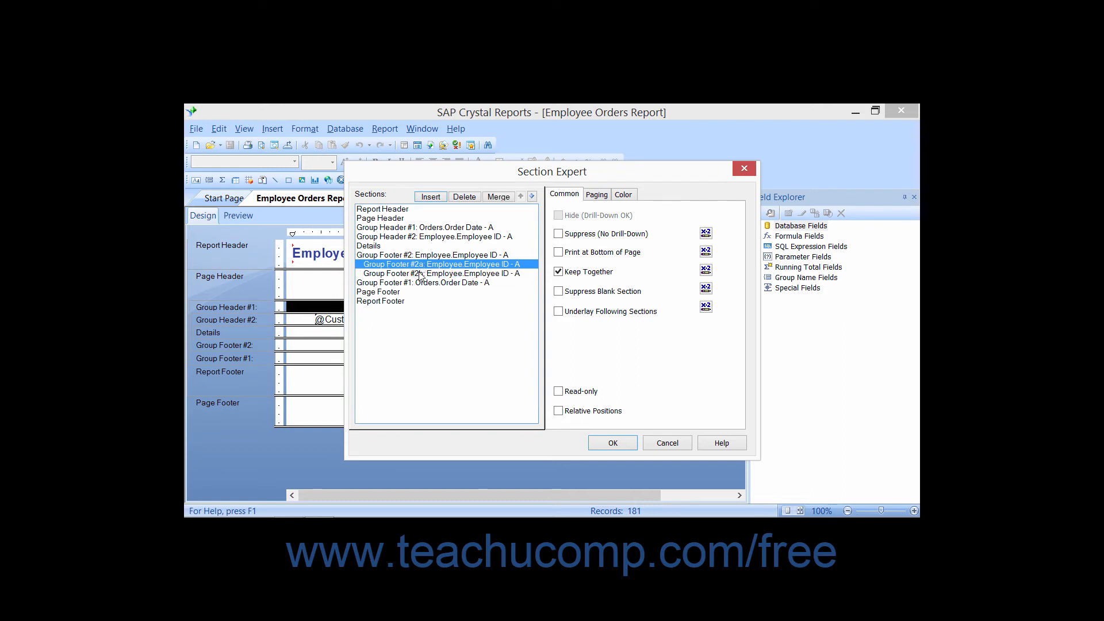
{"action": "left_click", "coordinate": [442, 273]}
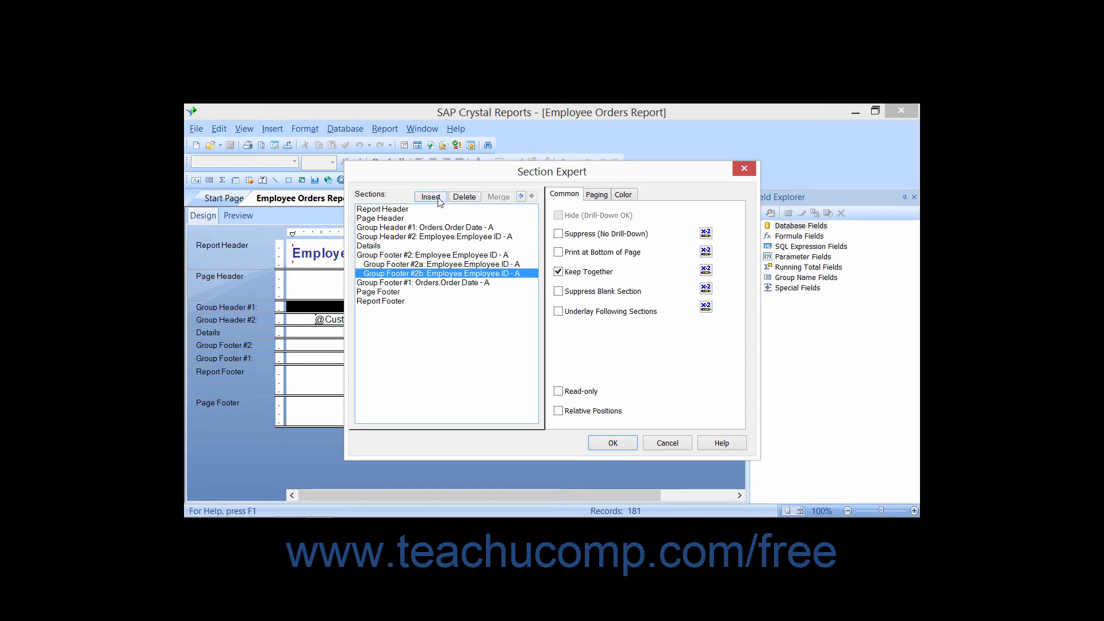
{"action": "left_click", "coordinate": [430, 197]}
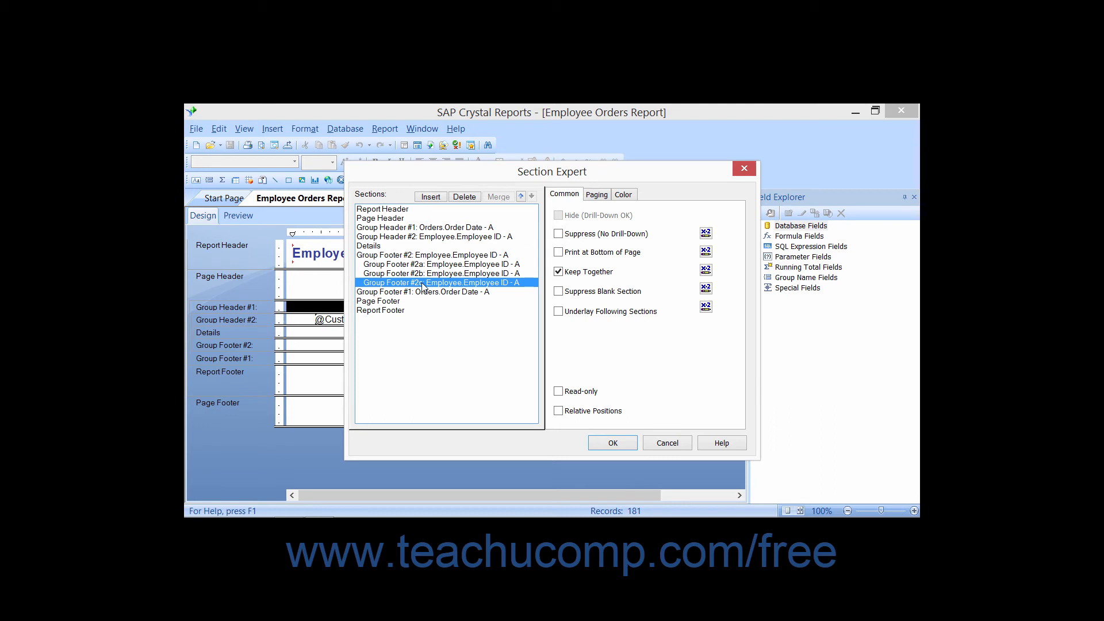
{"action": "mouse_move", "coordinate": [464, 203]}
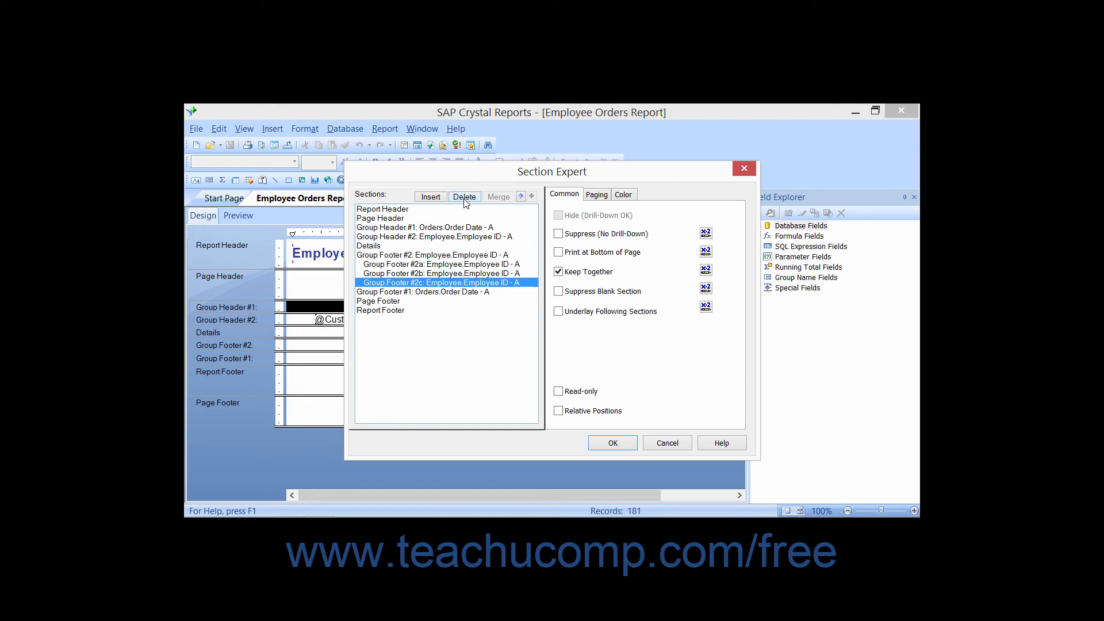
- Delete the extra Group Footer #2c sub-section
{"action": "left_click", "coordinate": [464, 197]}
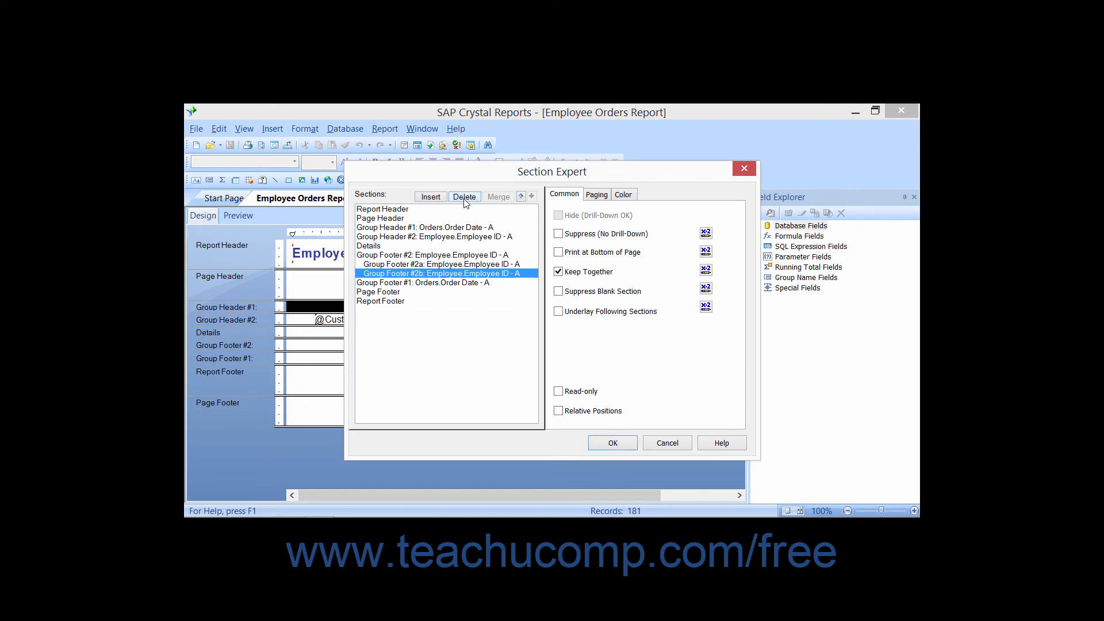
{"action": "mouse_move", "coordinate": [484, 288]}
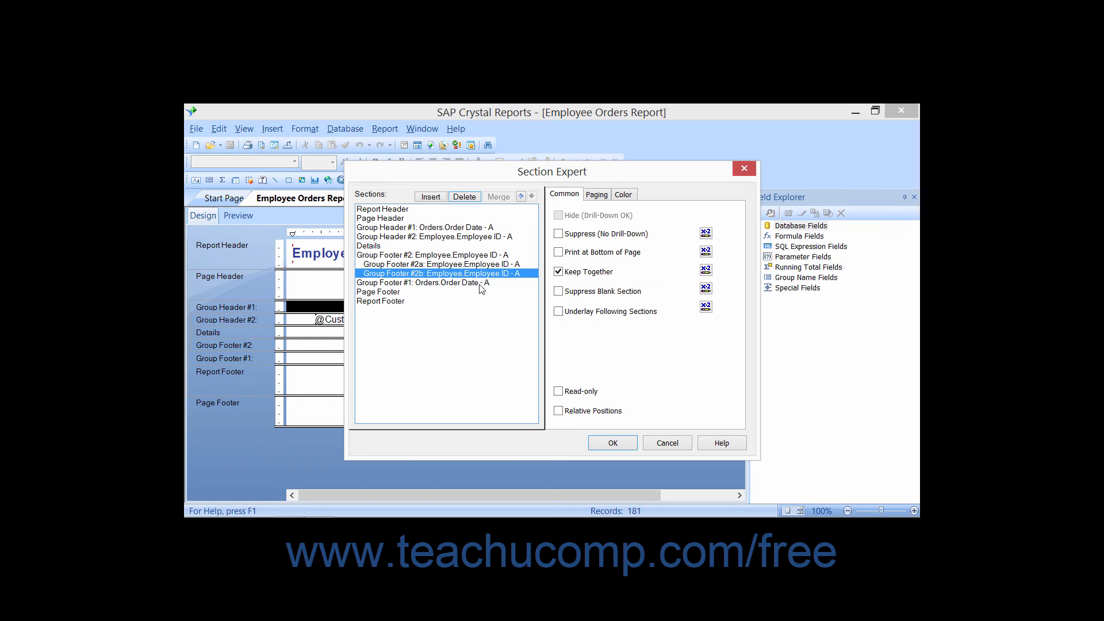
{"action": "mouse_move", "coordinate": [423, 255]}
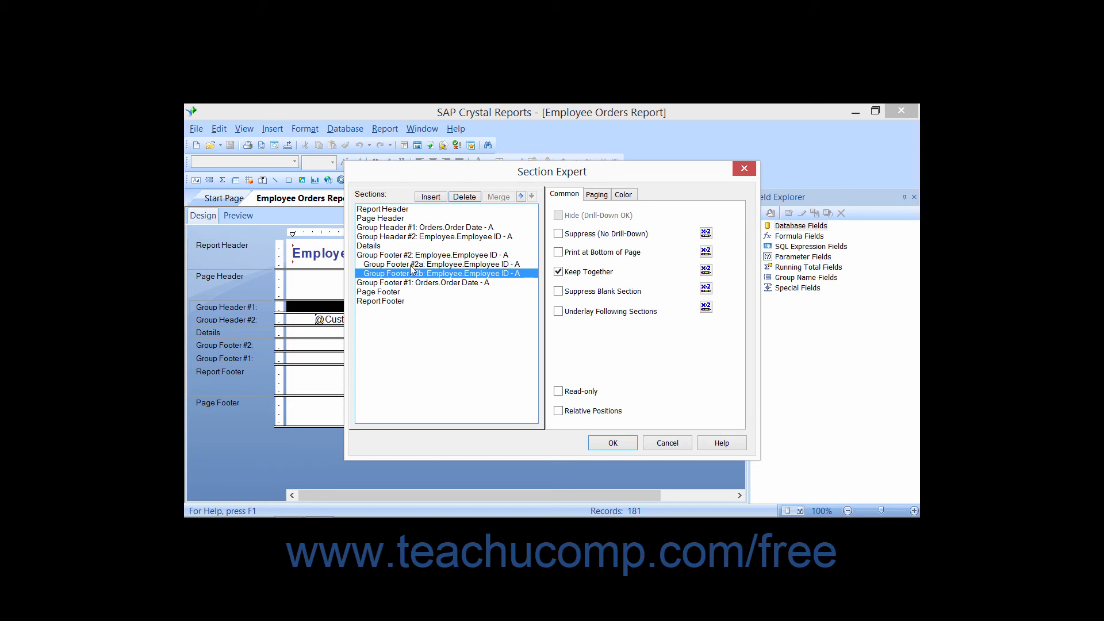
{"action": "left_click", "coordinate": [432, 254]}
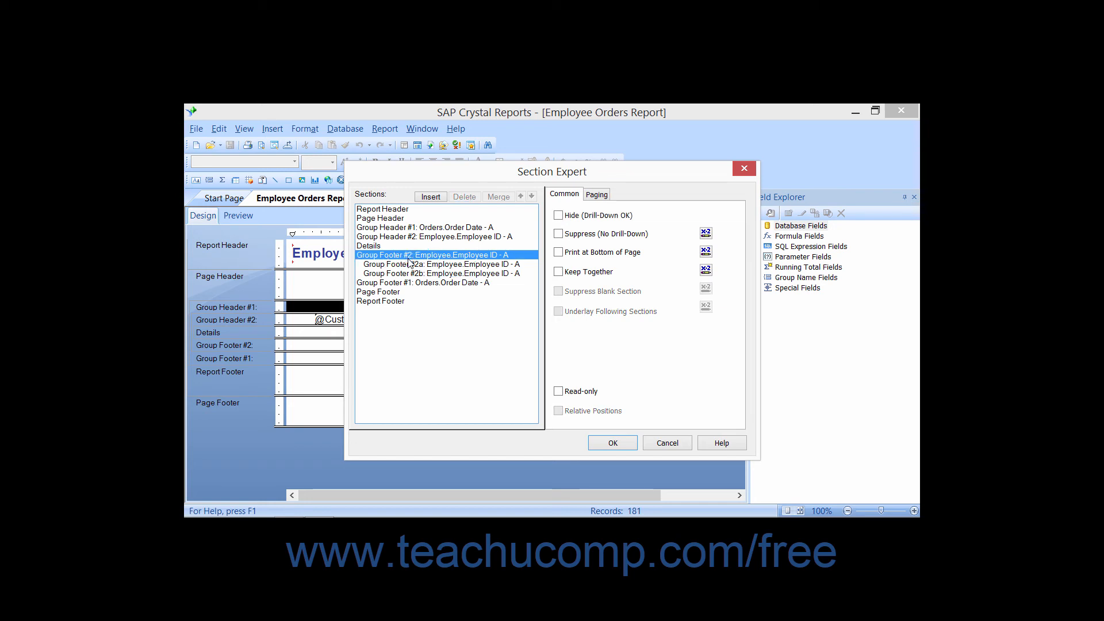
{"action": "left_click", "coordinate": [440, 264]}
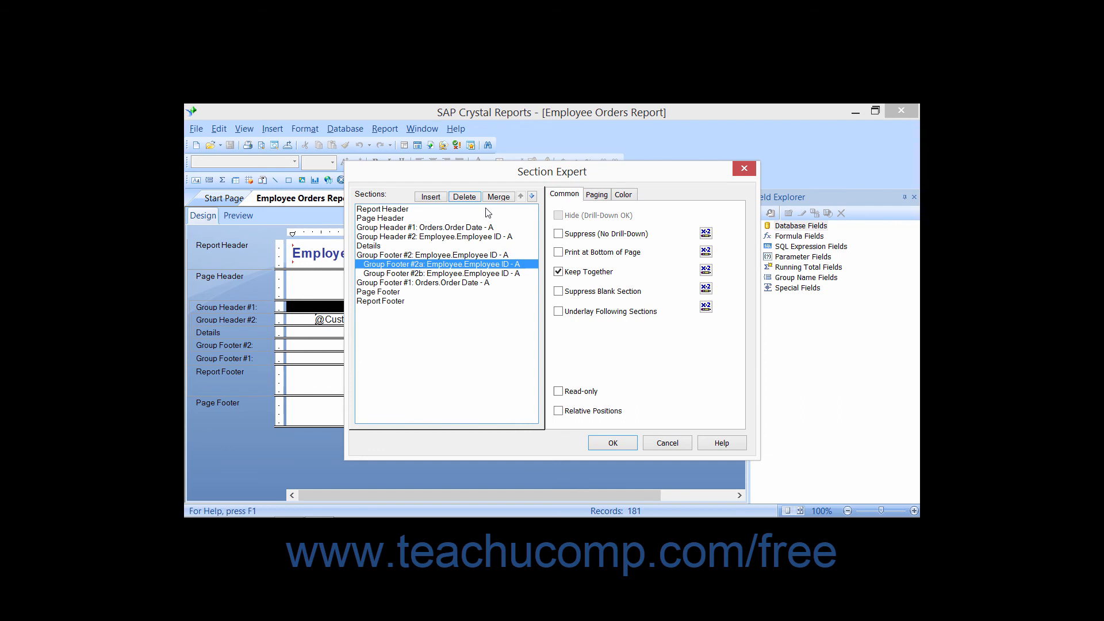
{"action": "mouse_move", "coordinate": [496, 204]}
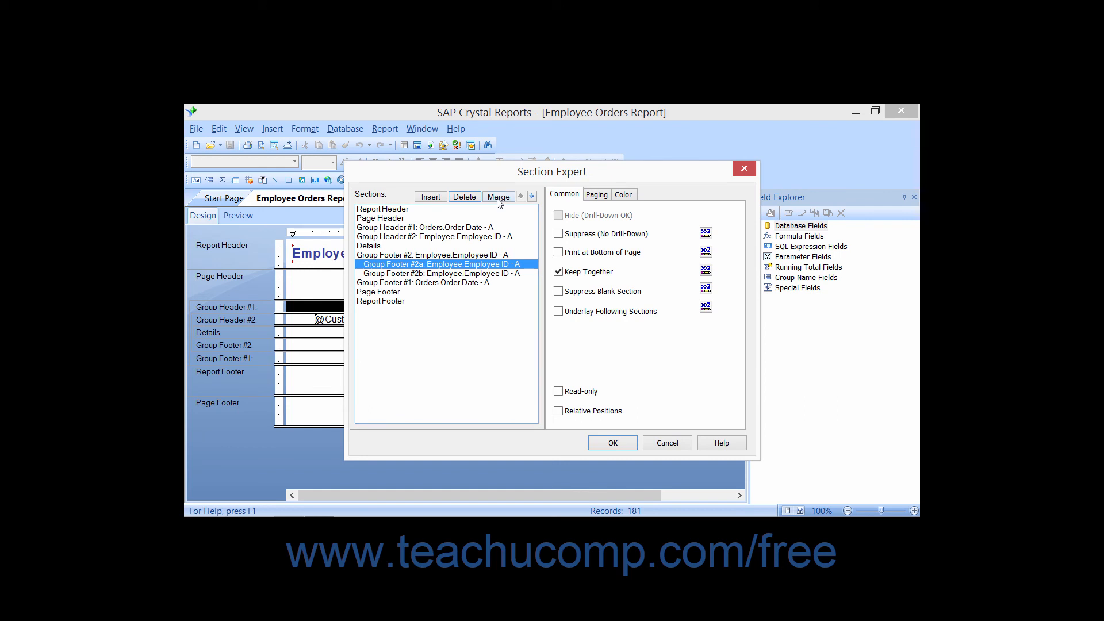
{"action": "left_click", "coordinate": [498, 196]}
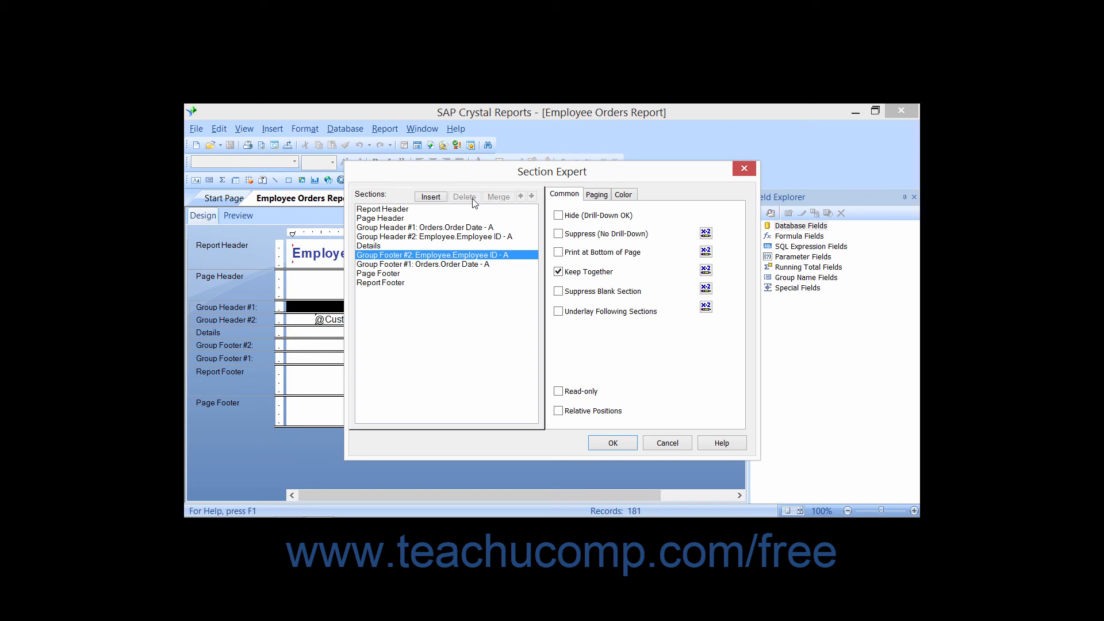
{"action": "left_click", "coordinate": [430, 196]}
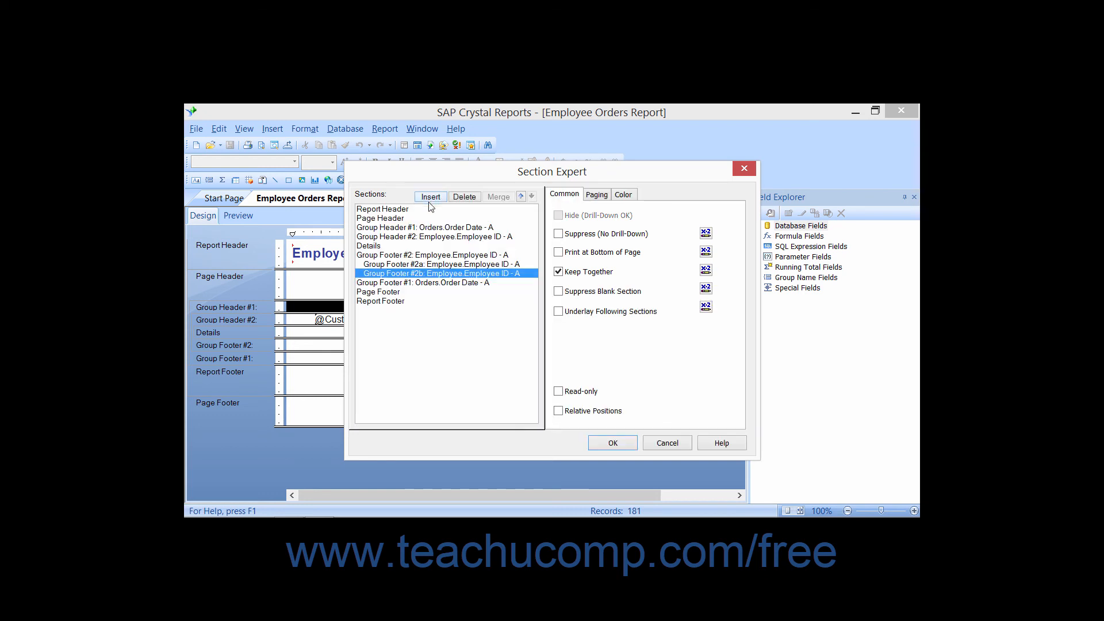
{"action": "mouse_move", "coordinate": [521, 196]}
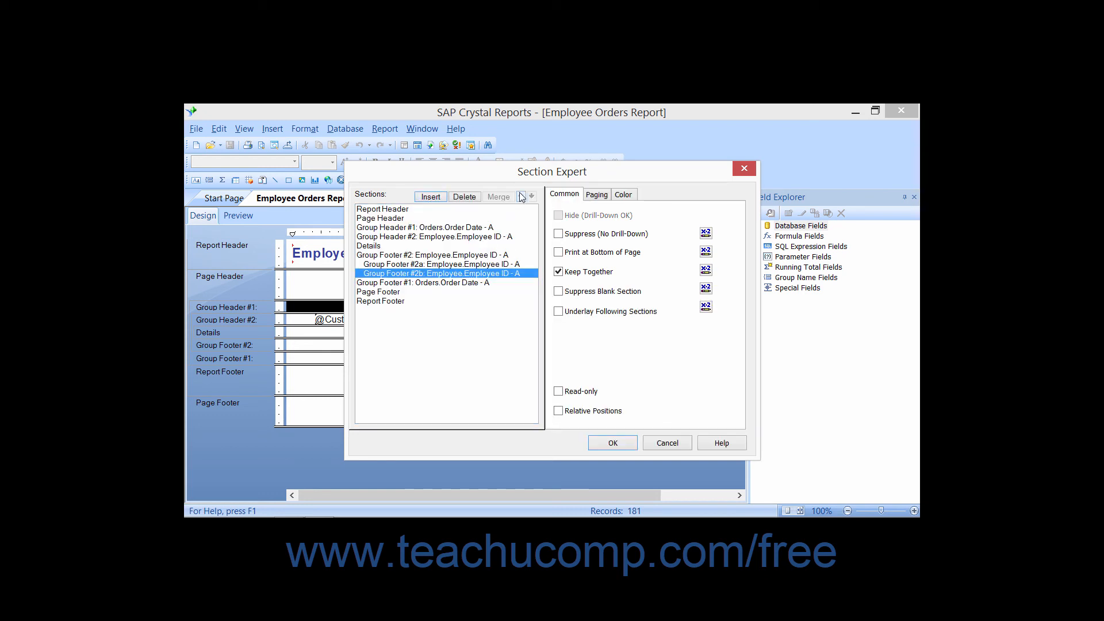
{"action": "mouse_move", "coordinate": [456, 273]}
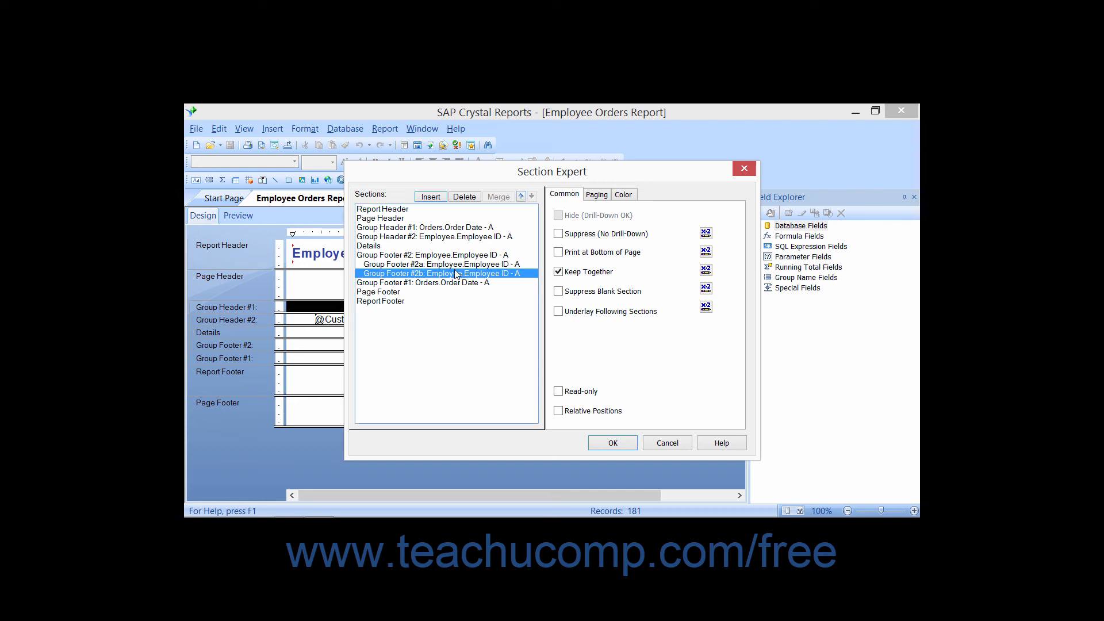
{"action": "mouse_move", "coordinate": [495, 249]}
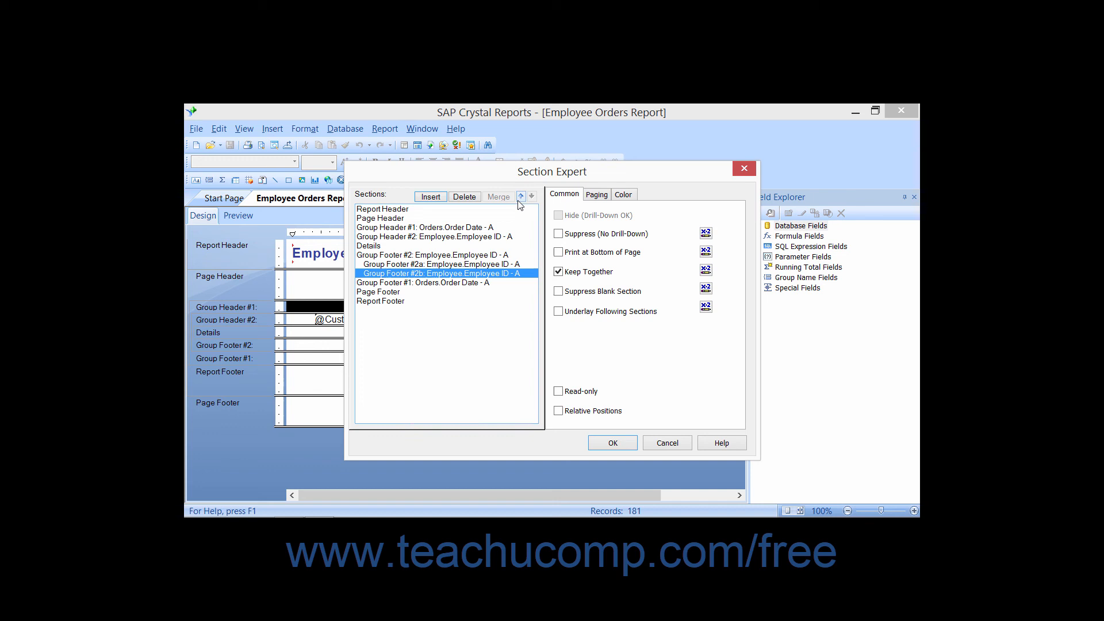
- Move the empty sub-section above the Order Amount sub-section and confirm Section Expert
{"action": "left_click", "coordinate": [521, 196]}
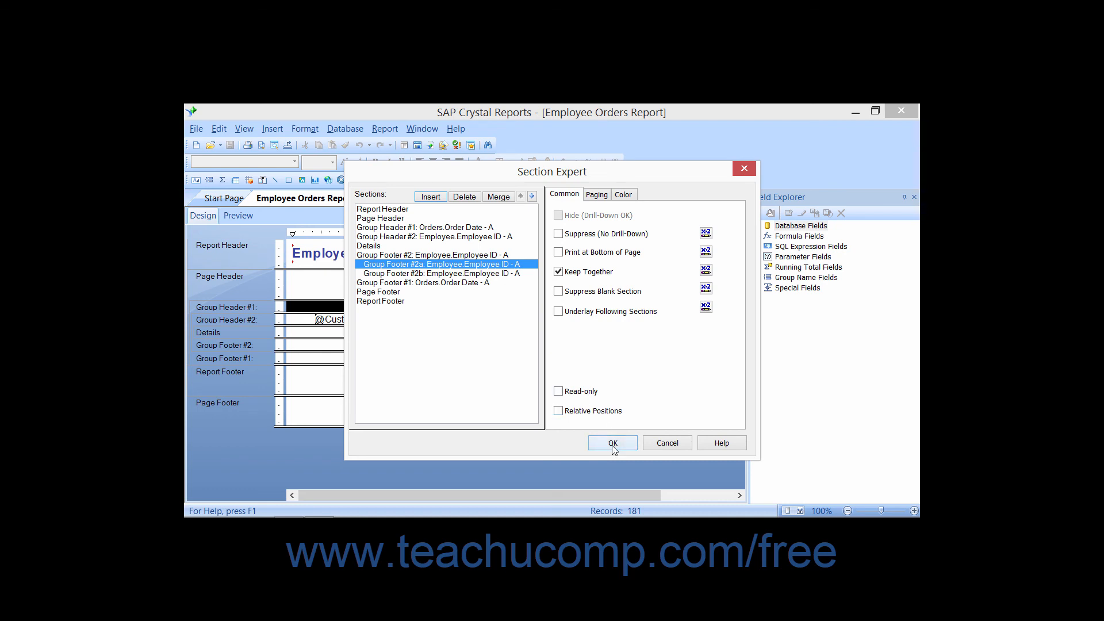
{"action": "left_click", "coordinate": [611, 442]}
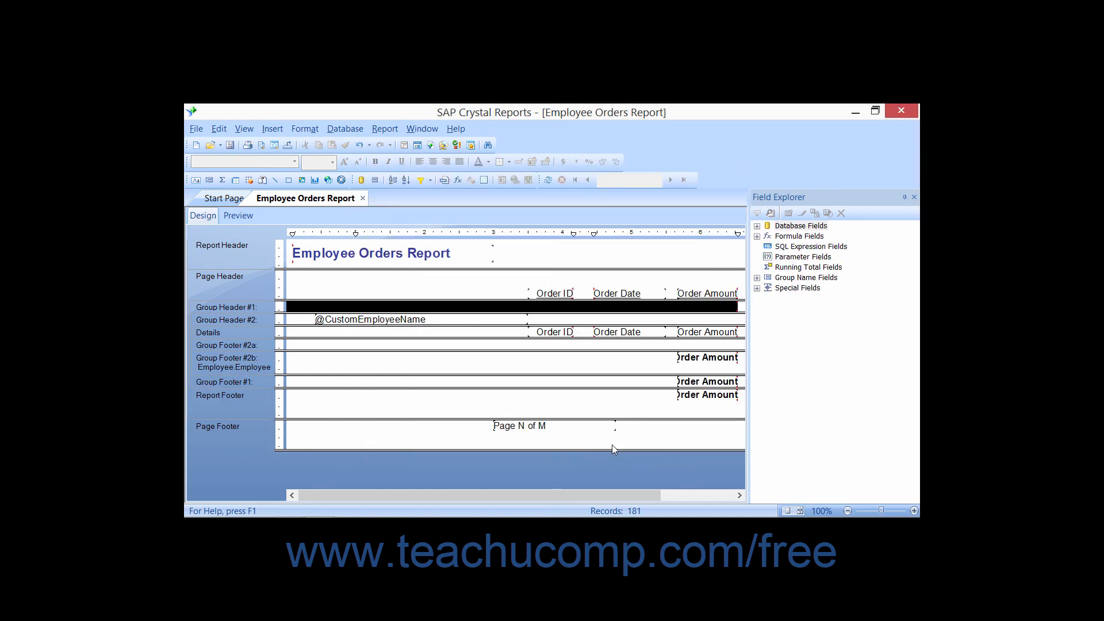